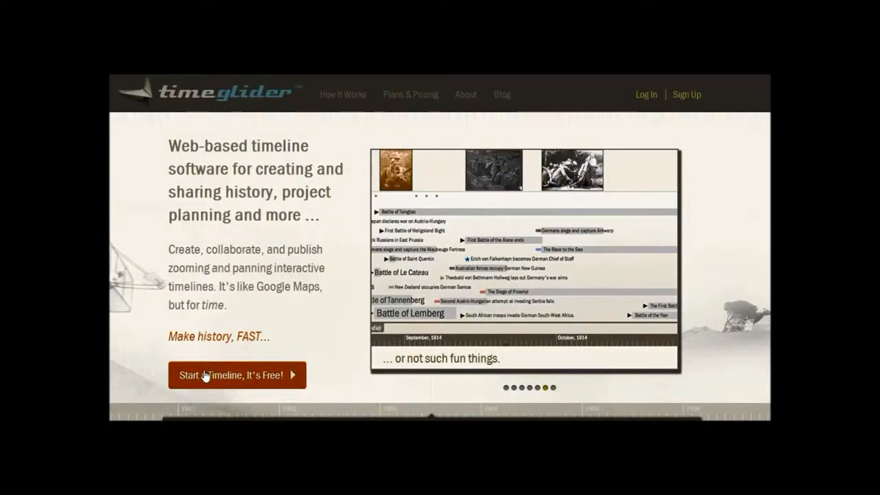
Step: Begin a free sign-up and pick the Student free plan
left_click(410, 93)
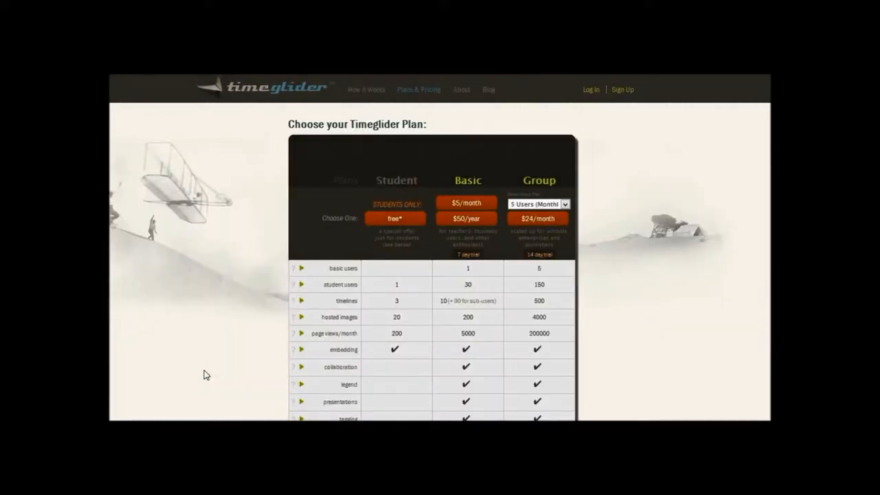
left_click(395, 217)
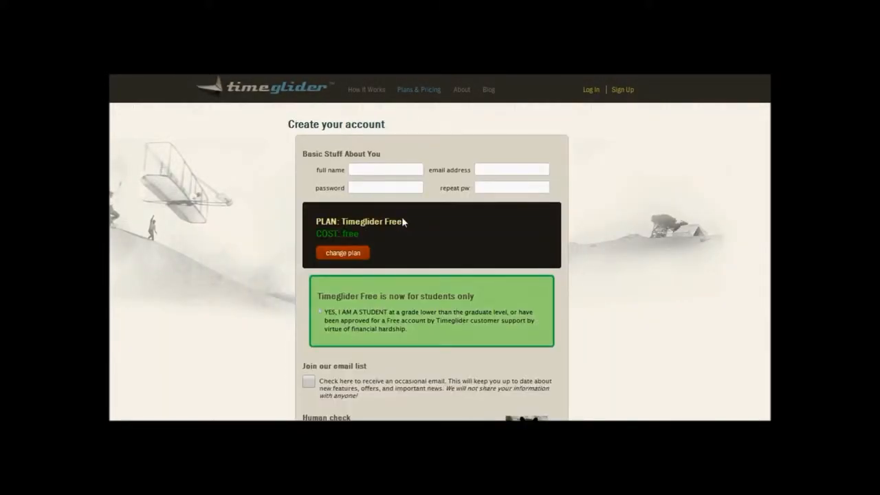
Step: Fill in full name, email and password on the sign-up form
type("BB King")
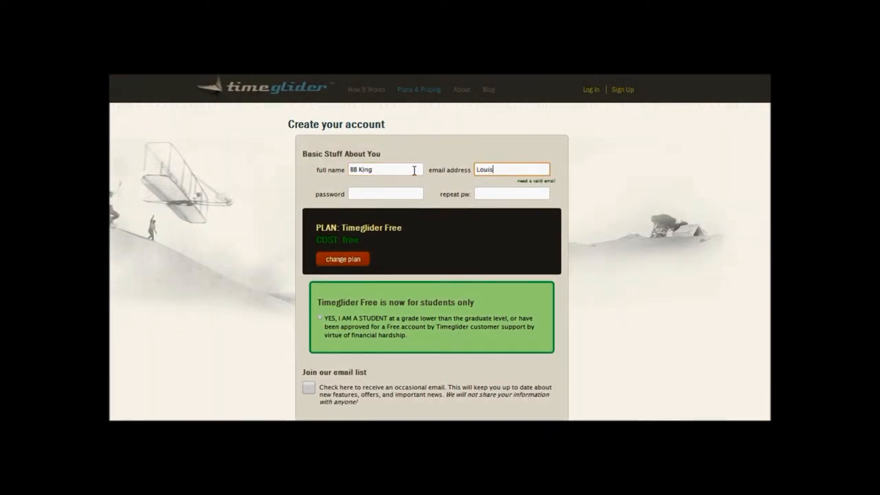
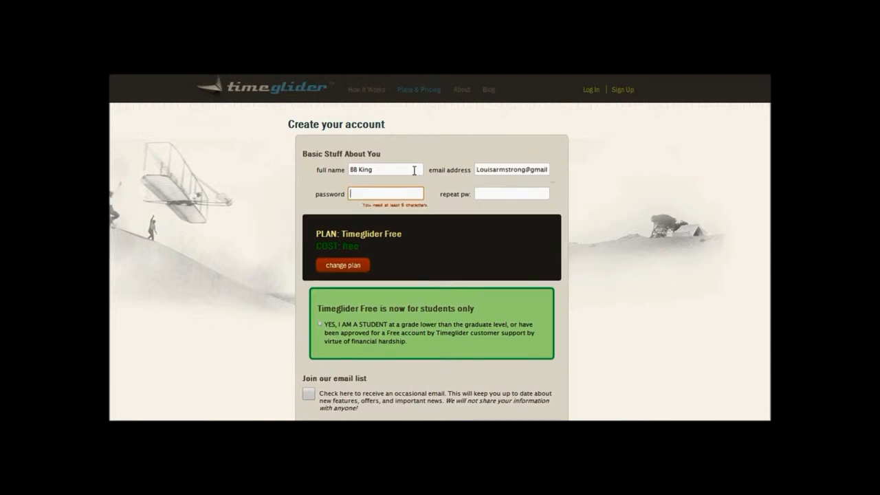
type("password")
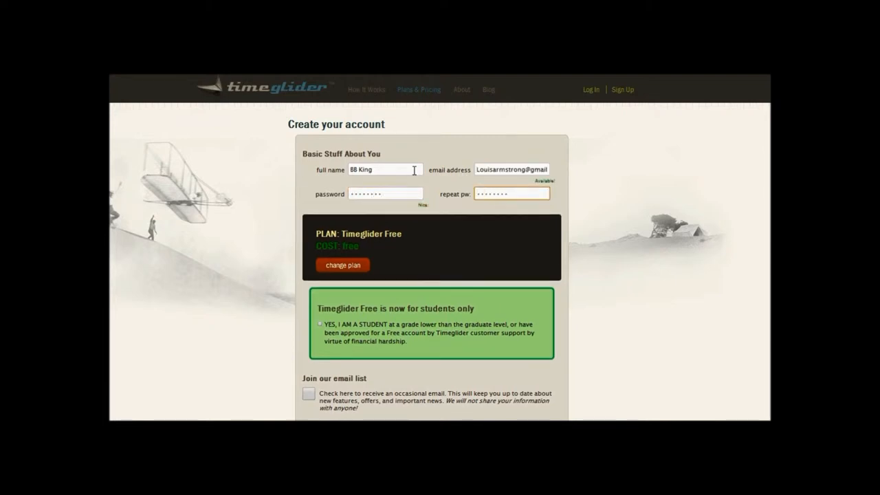
scroll("down", 3)
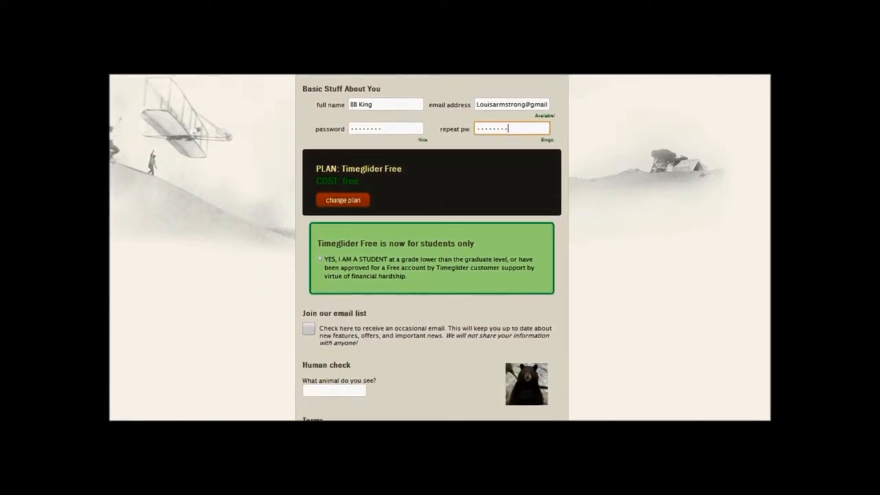
scroll("down", 3)
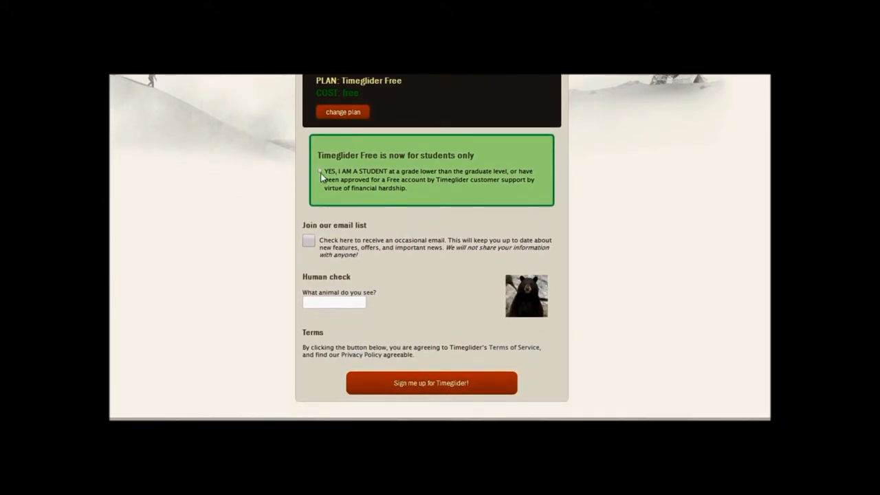
Step: Confirm student eligibility, answer the human check with 'Bear', and submit the sign-up
left_click(319, 170)
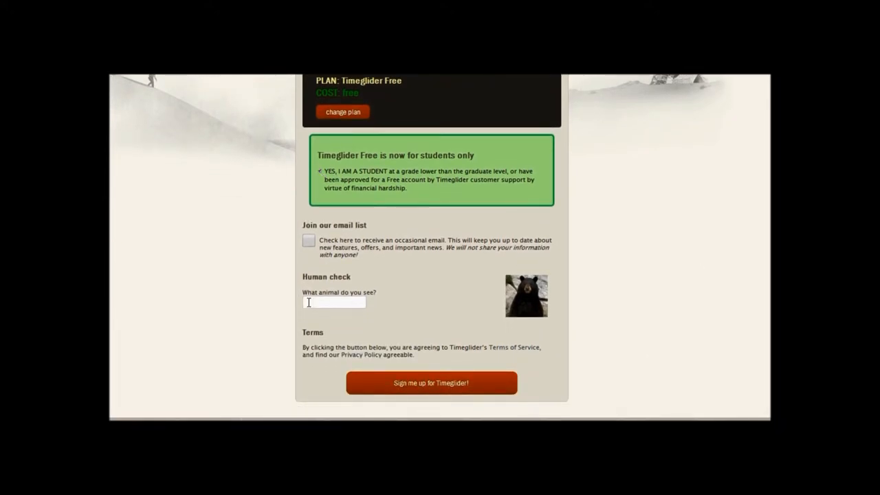
type("Bear")
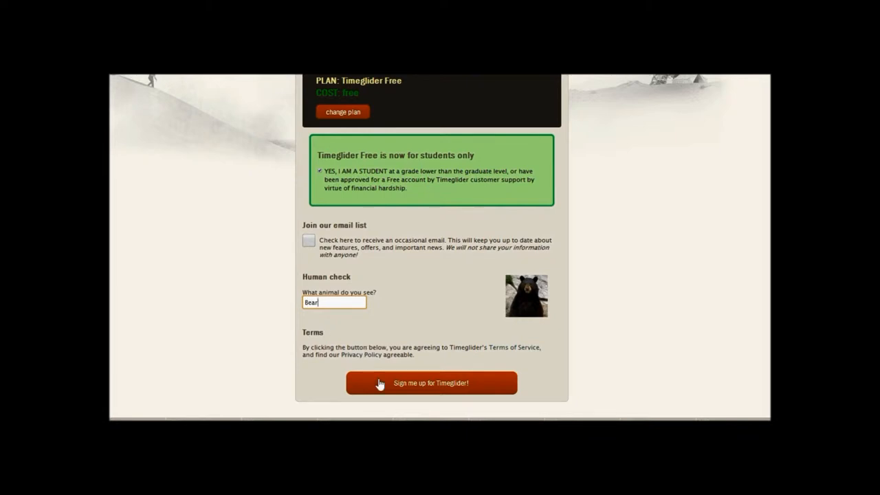
left_click(432, 382)
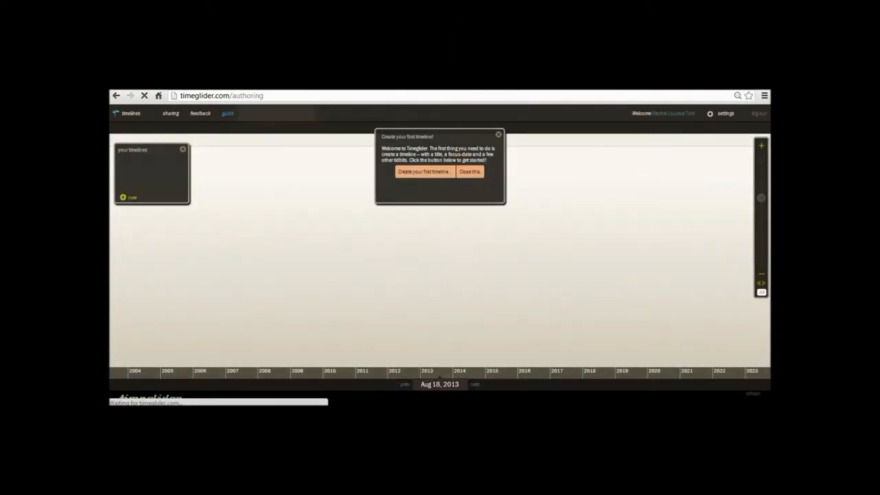
Step: Create a first timeline titled 'Medieval Europe', focus date 476-01-01, with public URL enabled, and save it
left_click(423, 171)
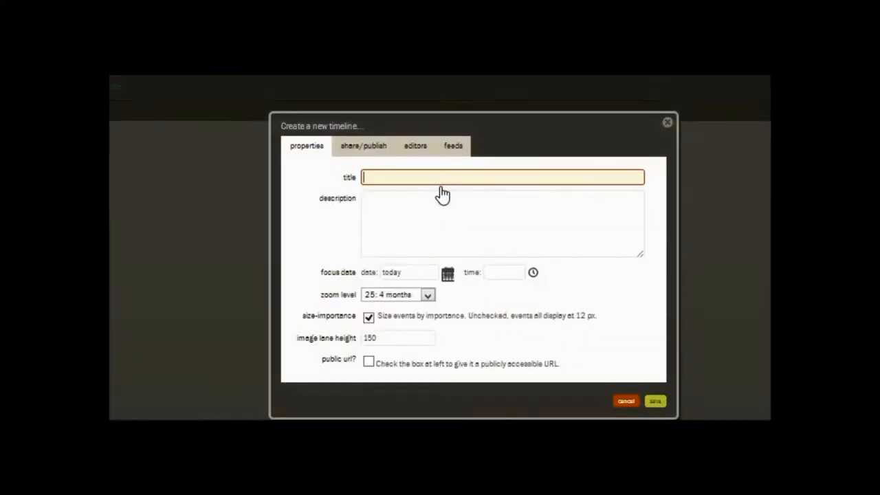
type("Medieval Europe")
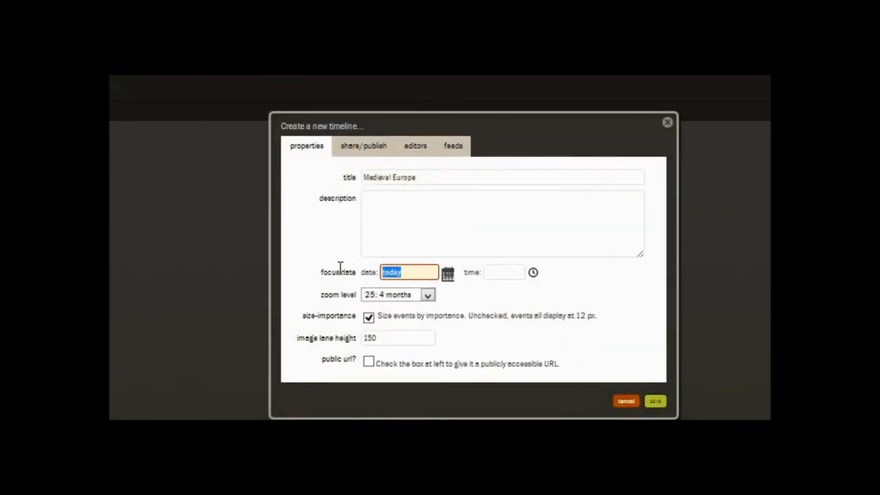
type("476-01-01")
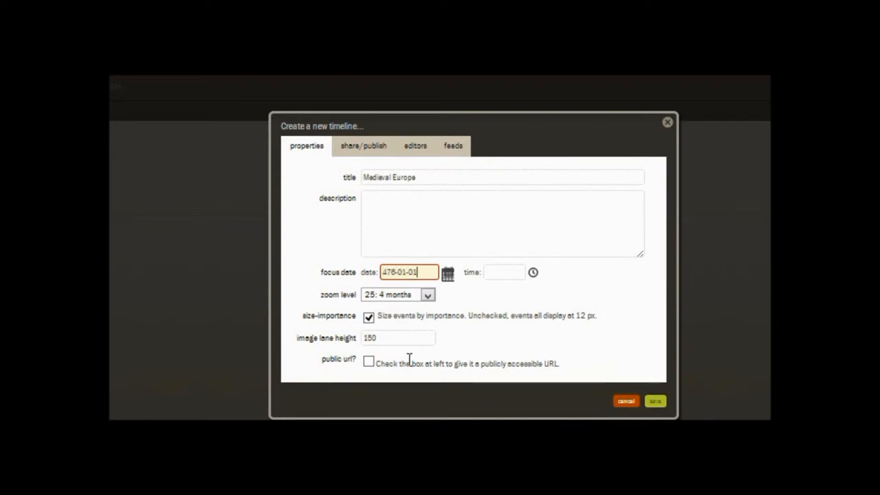
left_click(369, 360)
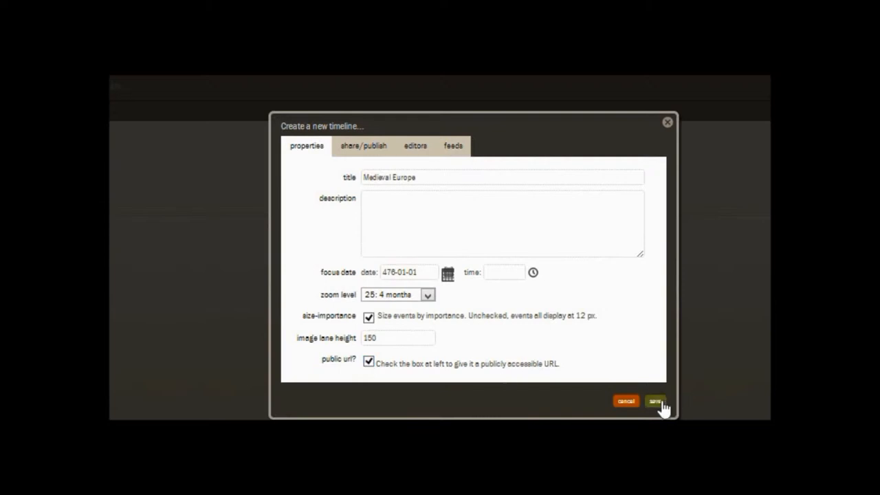
left_click(654, 402)
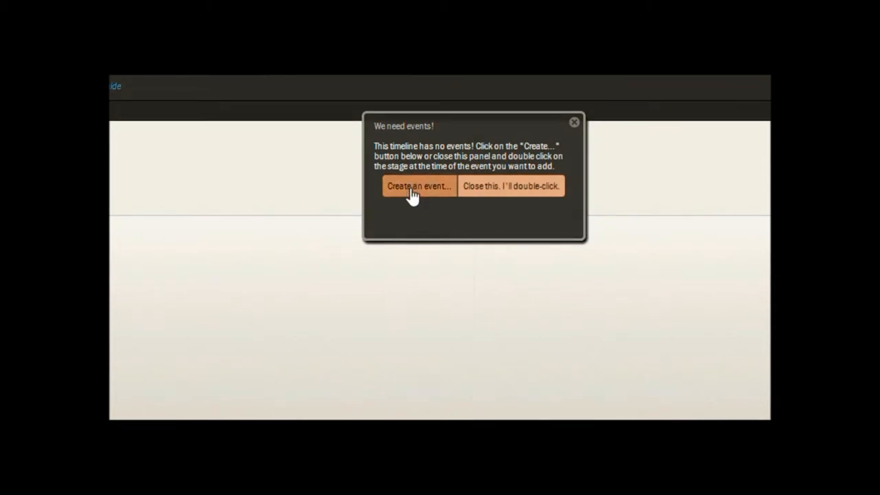
Step: Start an event 'The Medieval Age in Europe' spanning 476-01-01 to 1492-01-01
left_click(418, 186)
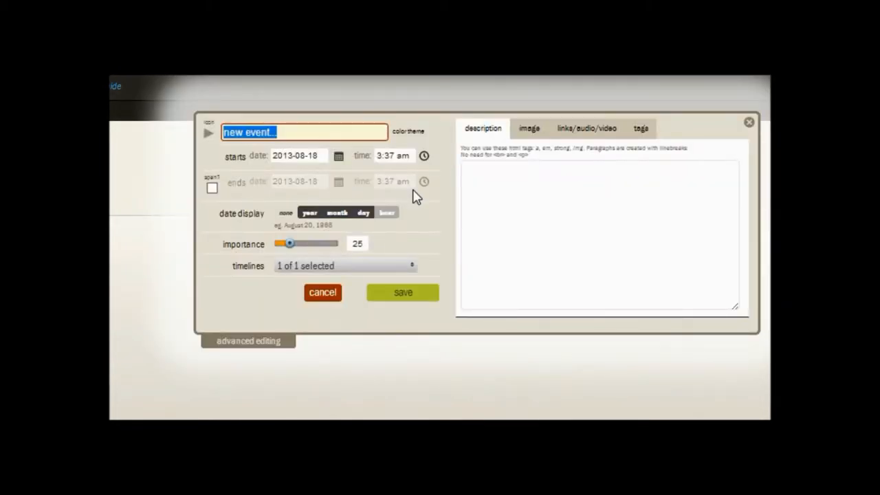
type("The Medieval Age in E")
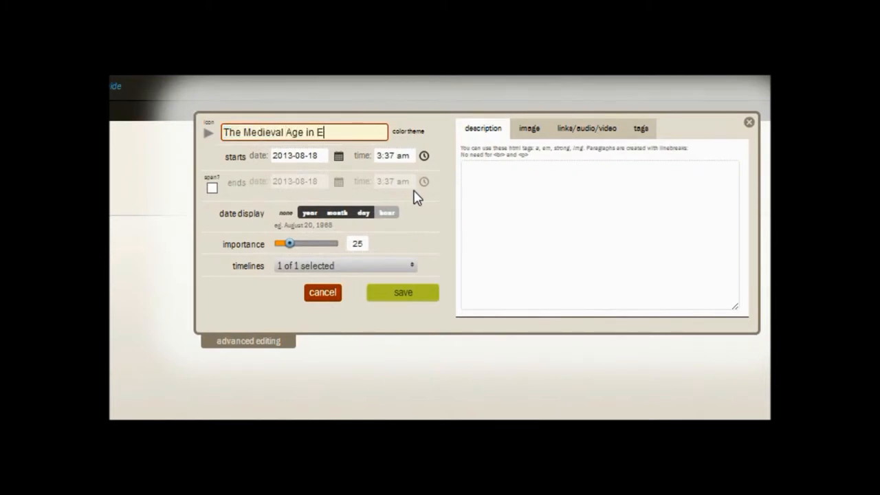
left_click(300, 155)
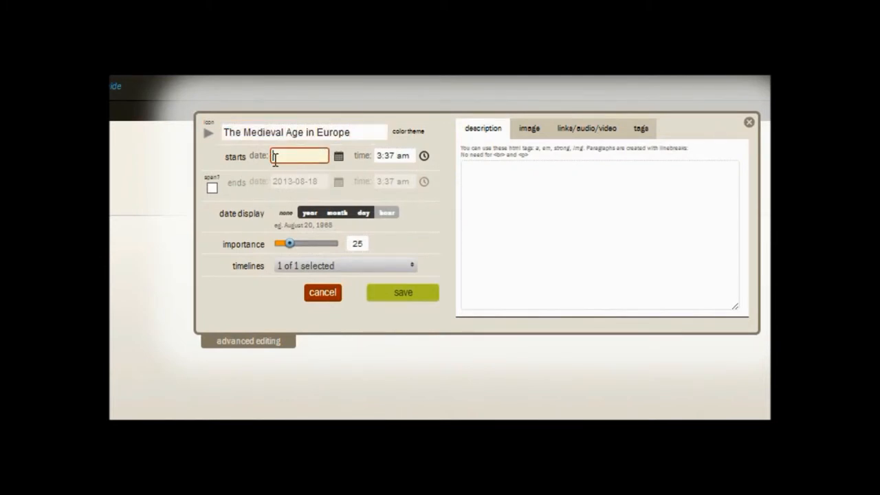
type("476-01-01")
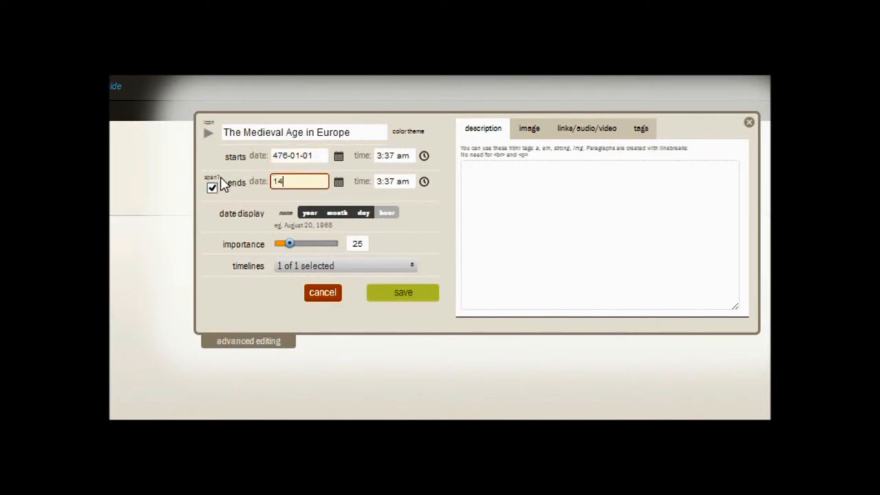
type("92-01-01")
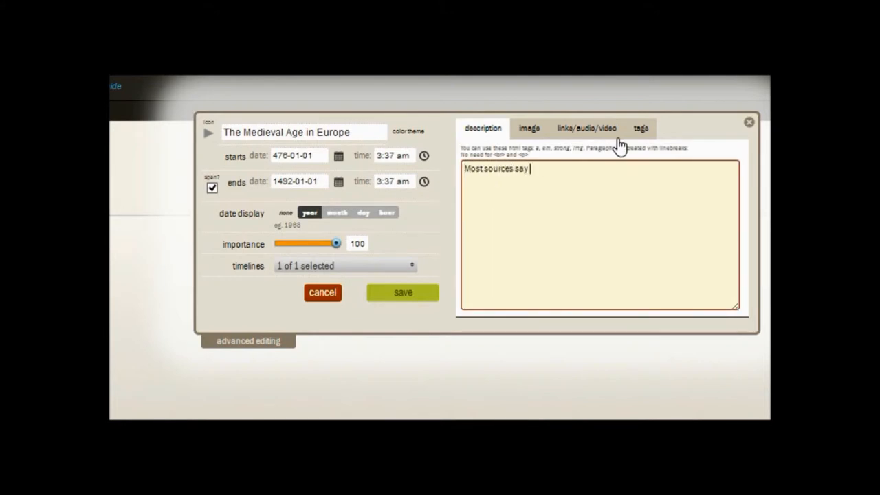
Step: Describe the event as beginning at the Roman Empire's fall around 476 AD
type("the Medieval Age began at the fall of the Roman Empire, around 476 AD and ended around the time Christopher Columbus discovered the New World in 1492 AD")
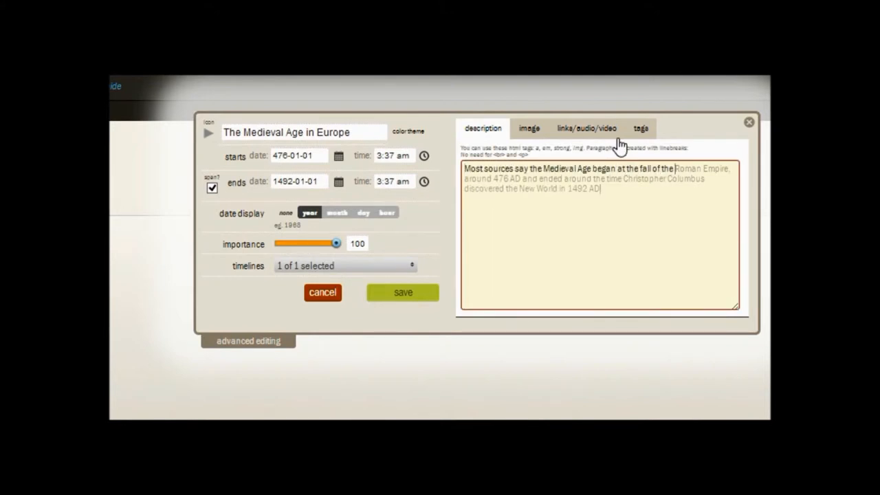
left_click(528, 128)
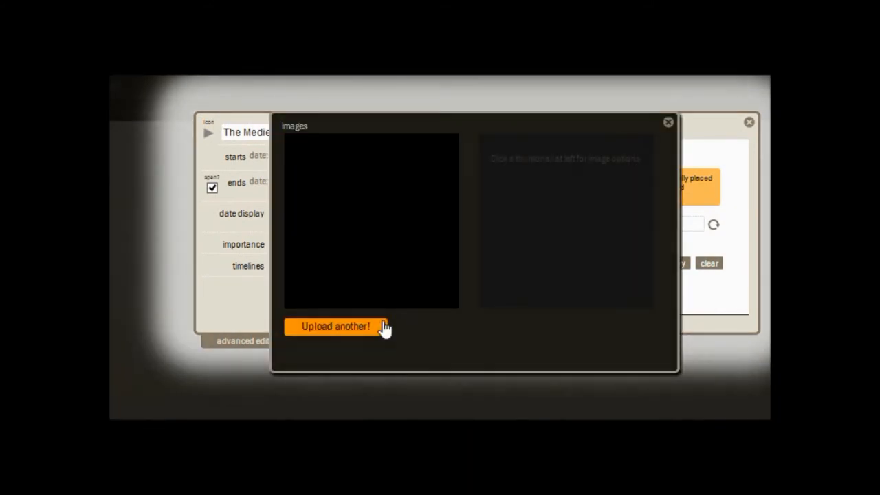
Step: Upload the middle_ages_pic file and attach it as the event's image
left_click(335, 326)
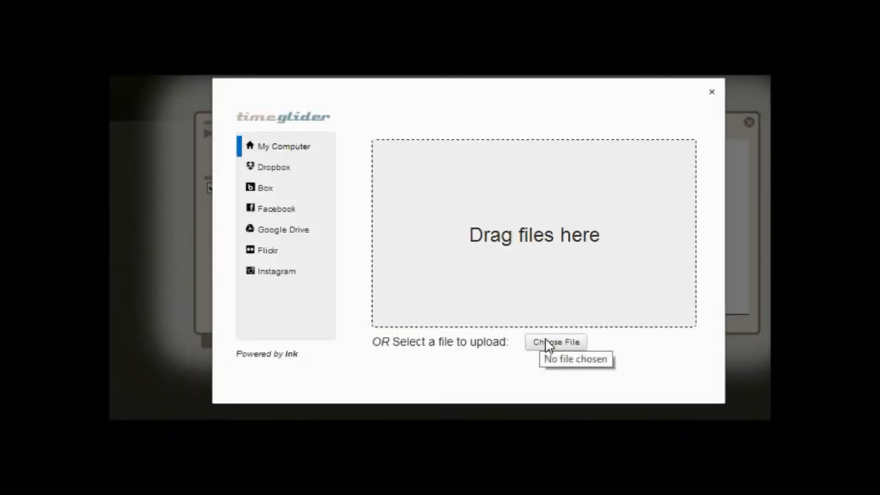
left_click(556, 341)
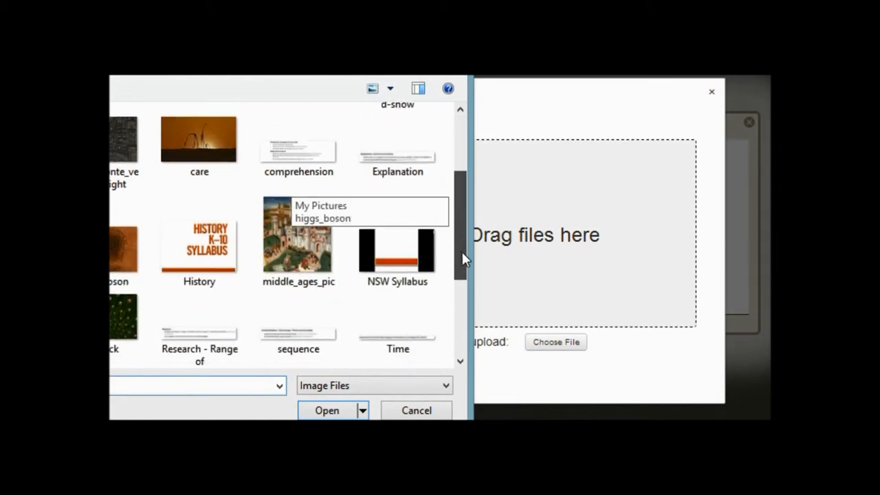
left_click(327, 410)
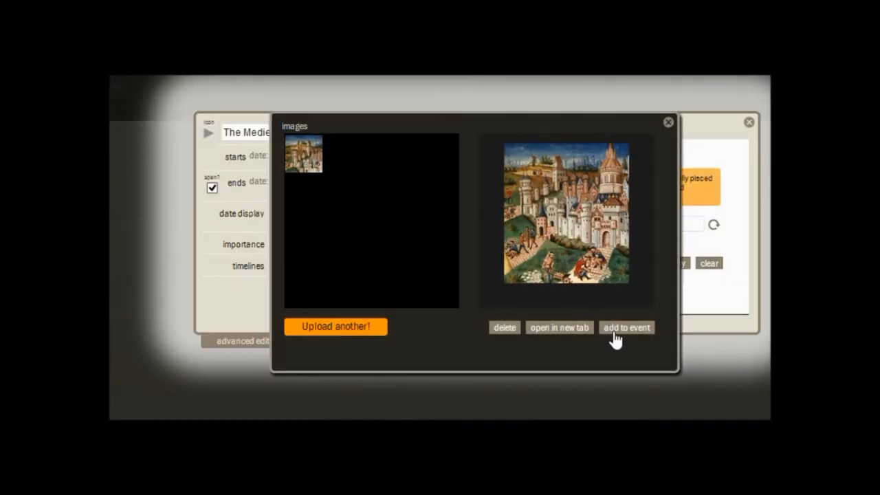
left_click(625, 327)
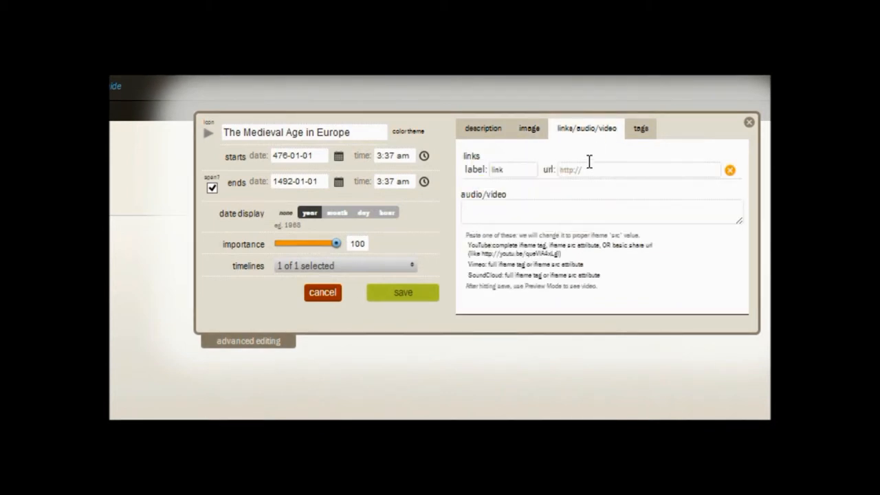
type("http://www.youtube.com/watch?v=vrlBNp3kazo")
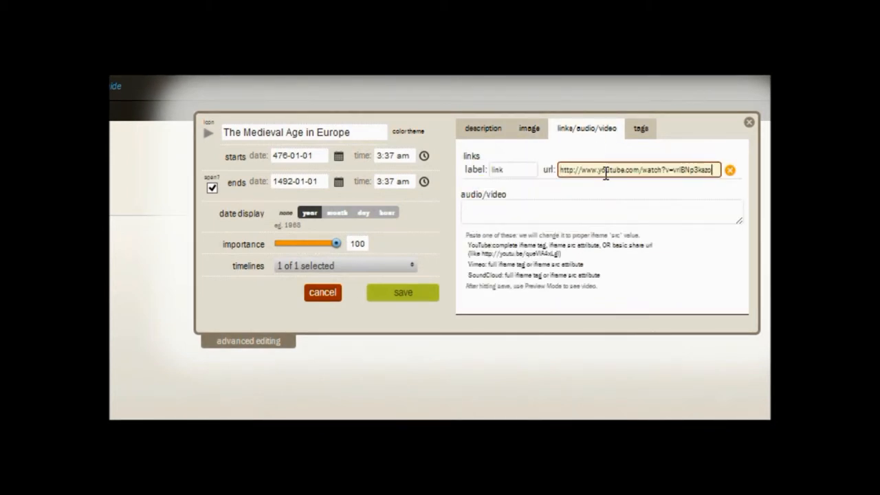
mouse_move(538, 232)
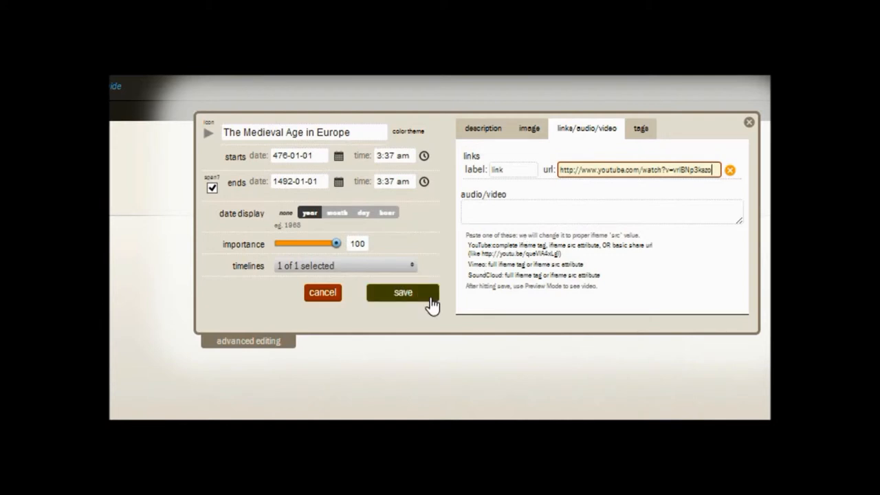
left_click(402, 292)
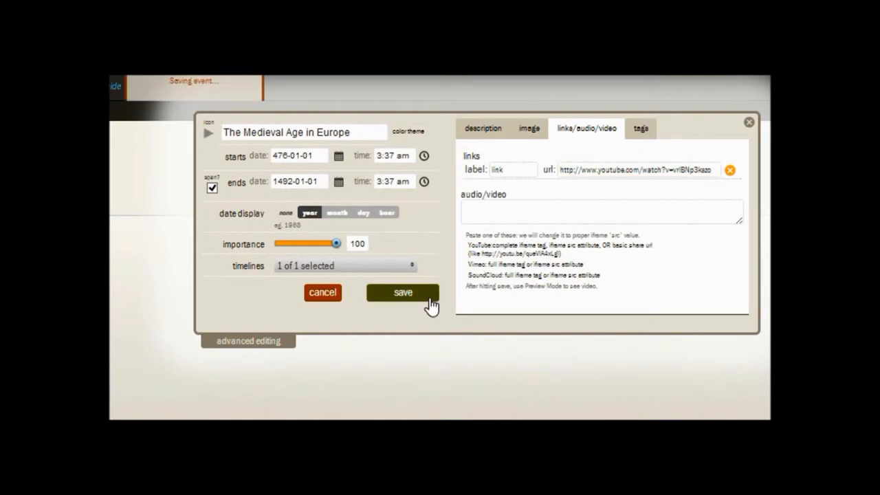
left_click(401, 292)
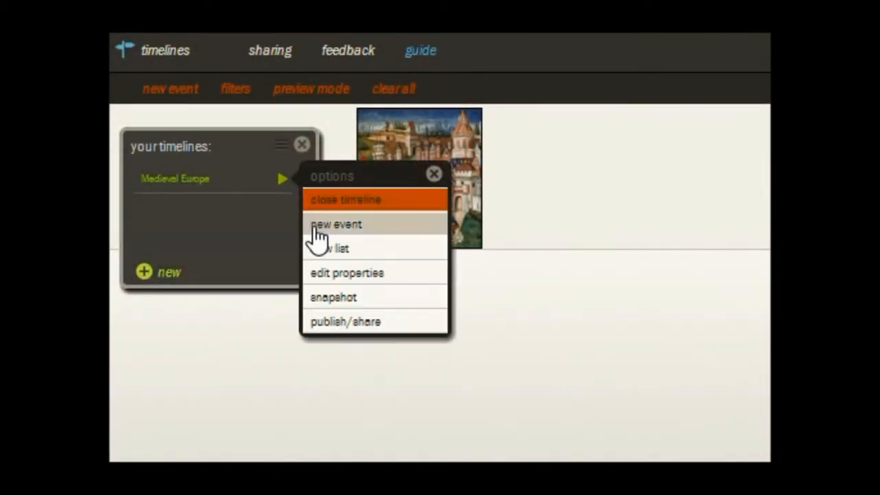
Step: Open publish/share for the Medieval Europe timeline to see its public URL and embed code
left_click(336, 224)
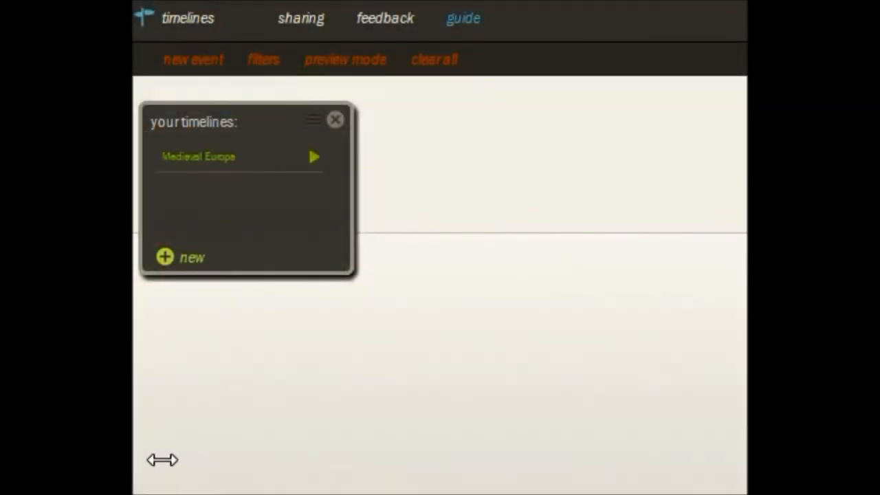
left_click(313, 156)
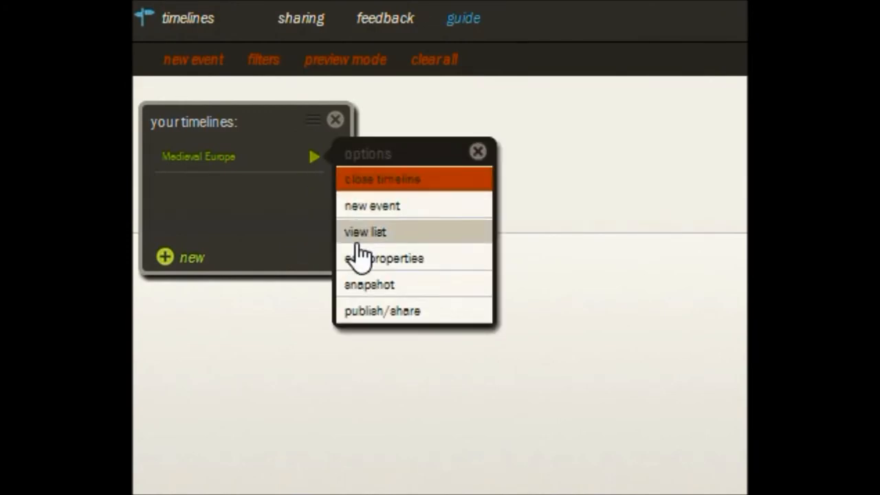
mouse_move(364, 316)
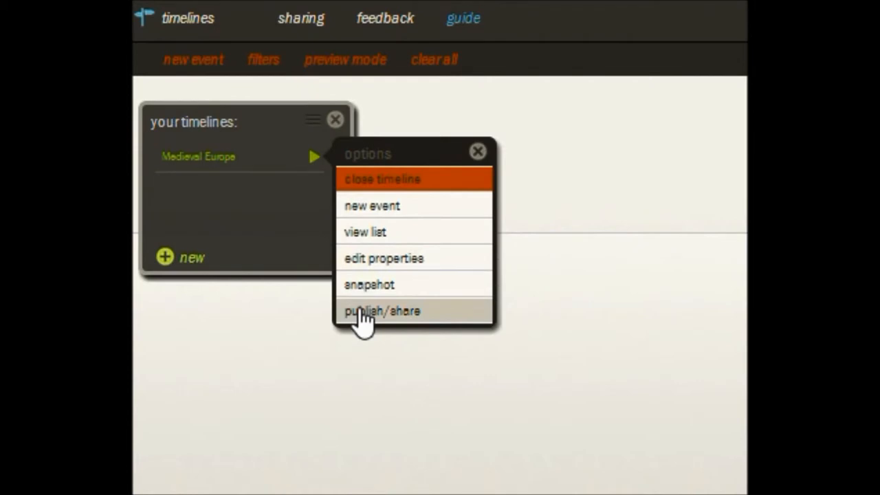
left_click(380, 311)
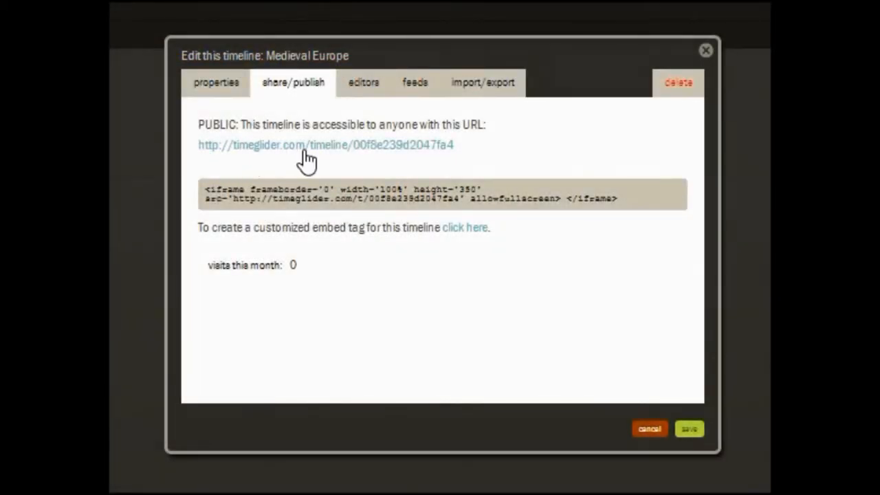
mouse_move(480, 141)
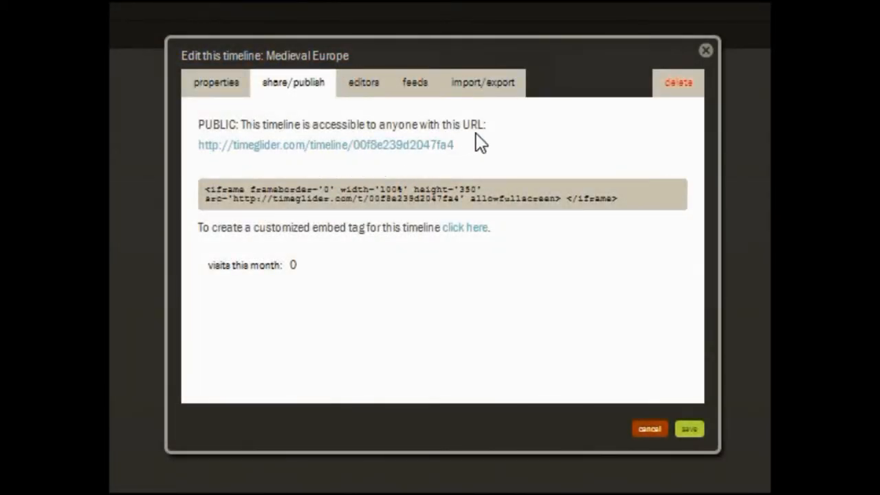
mouse_move(443, 150)
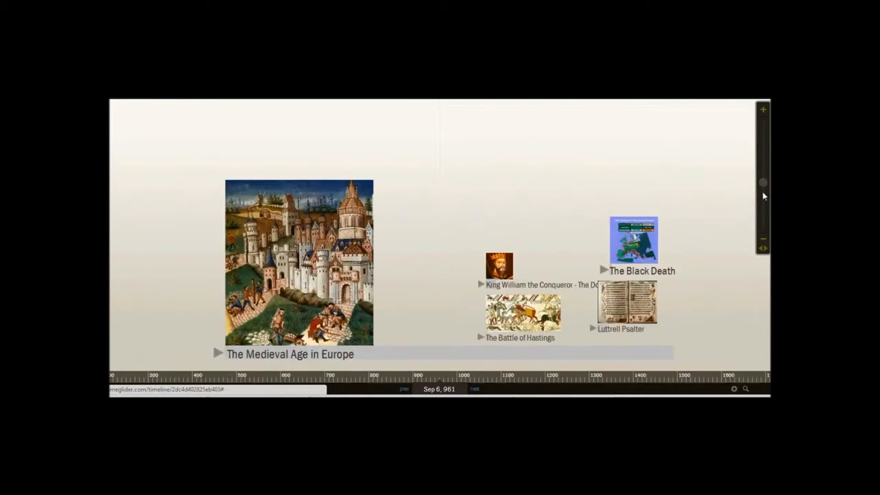
Step: View The Black Death event's details and its linked Science Museum plague page
left_click(632, 241)
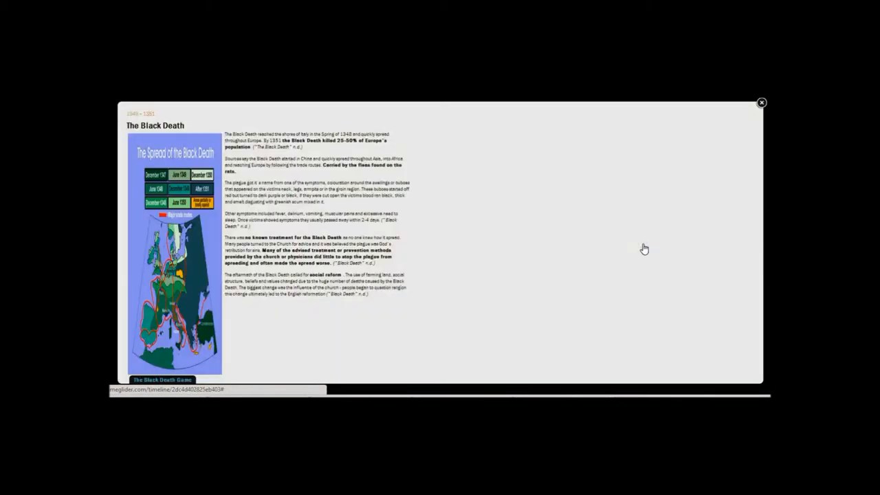
mouse_move(242, 340)
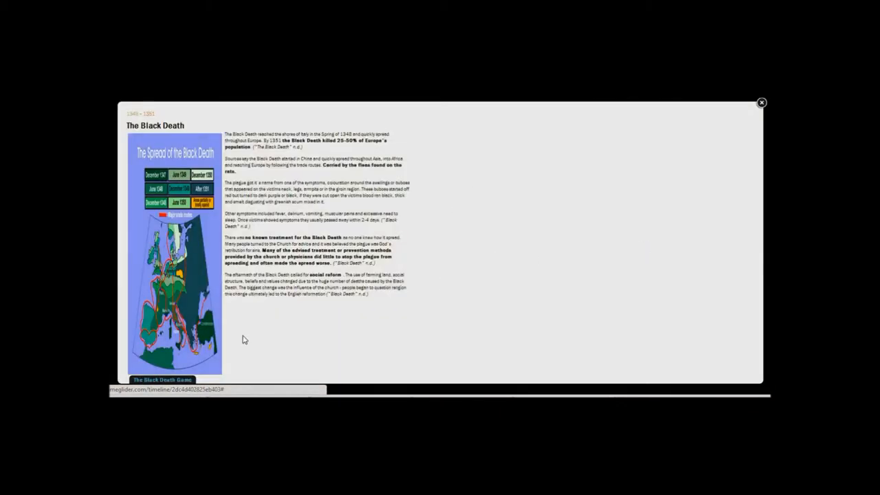
mouse_move(163, 379)
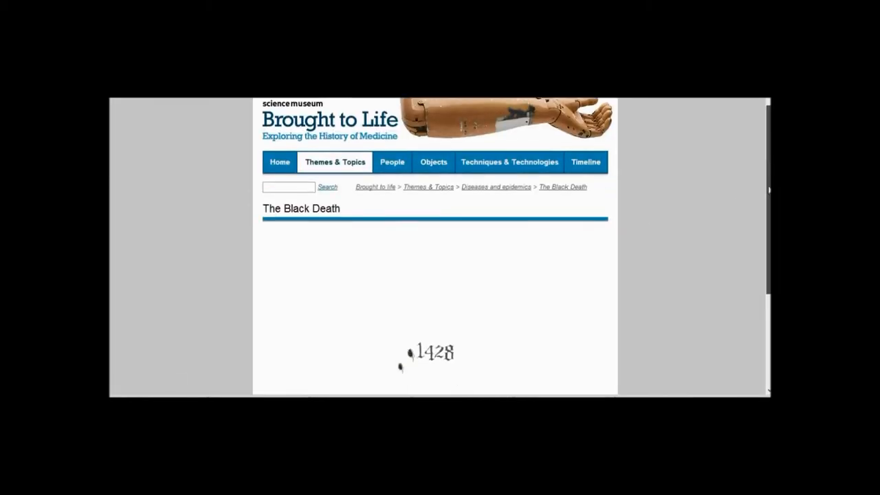
scroll("down", 3)
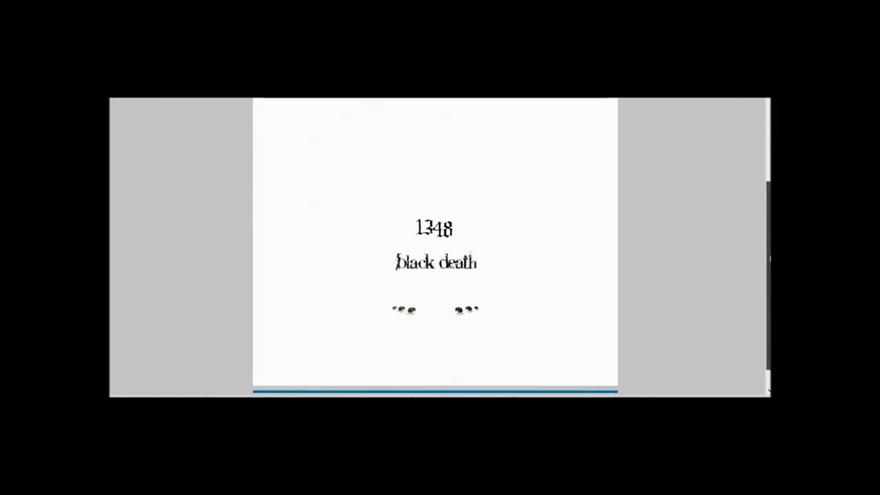